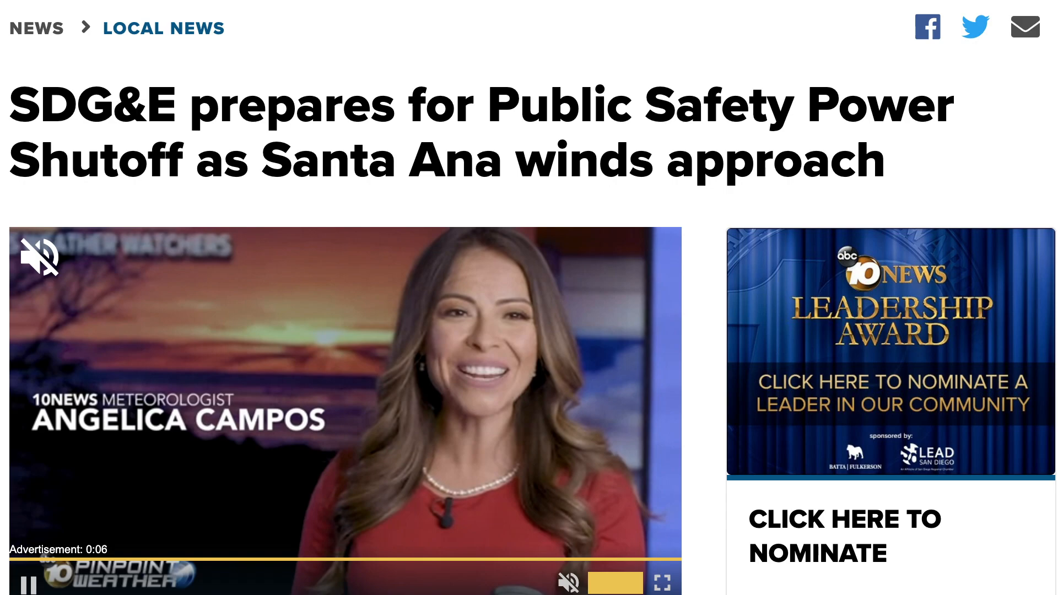
pyautogui.click(661, 581)
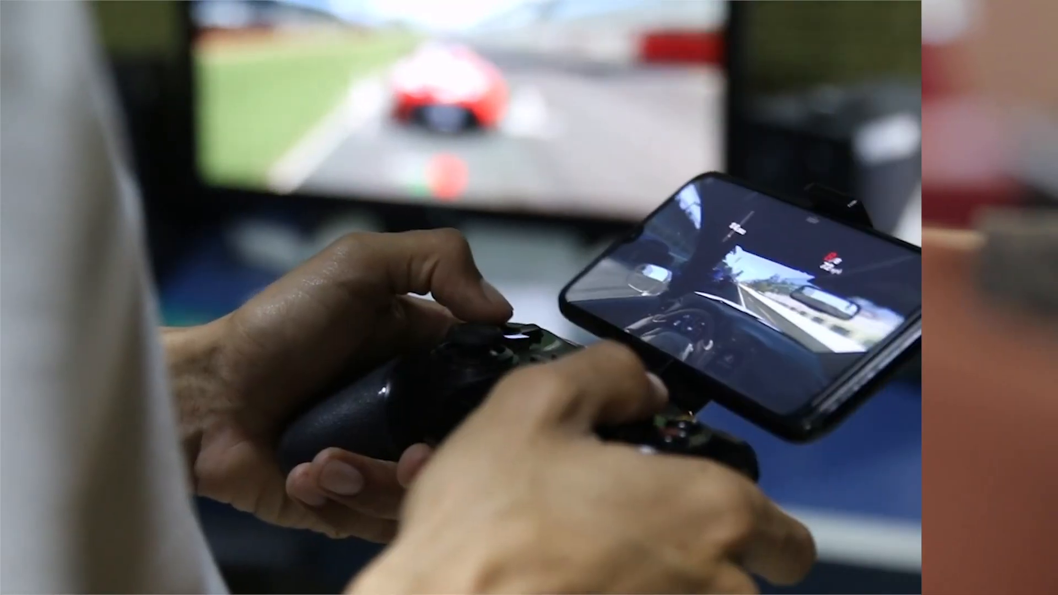